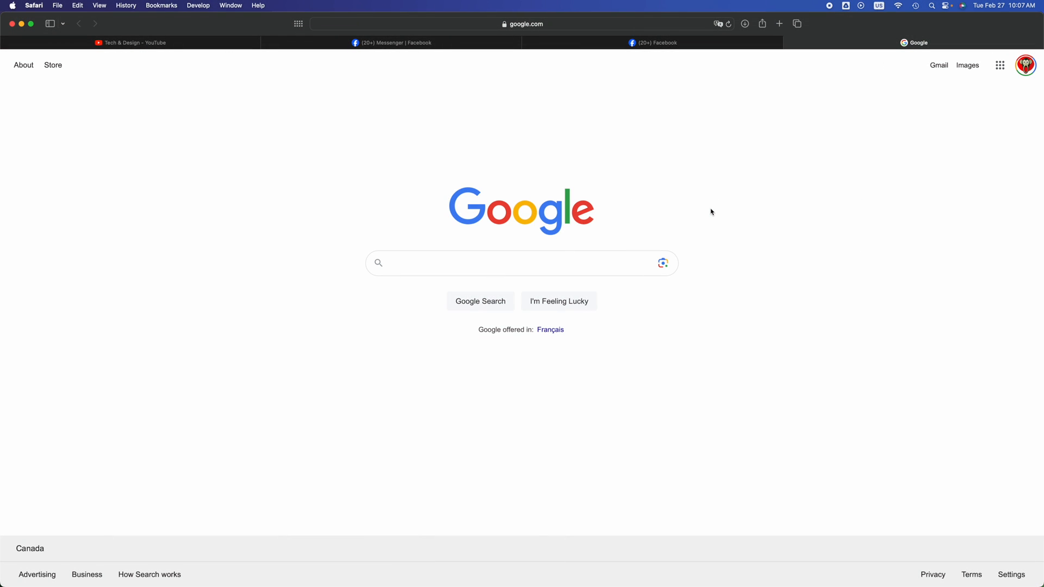
pyautogui.moveTo(287, 563)
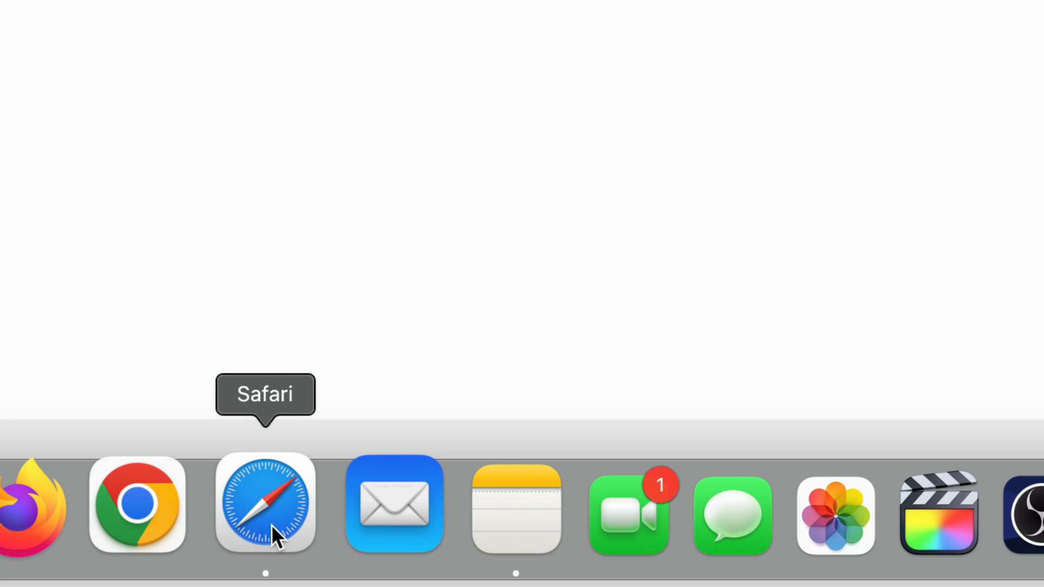
# Bring Safari forward and search Google for 'youtube'.
pyautogui.click(264, 503)
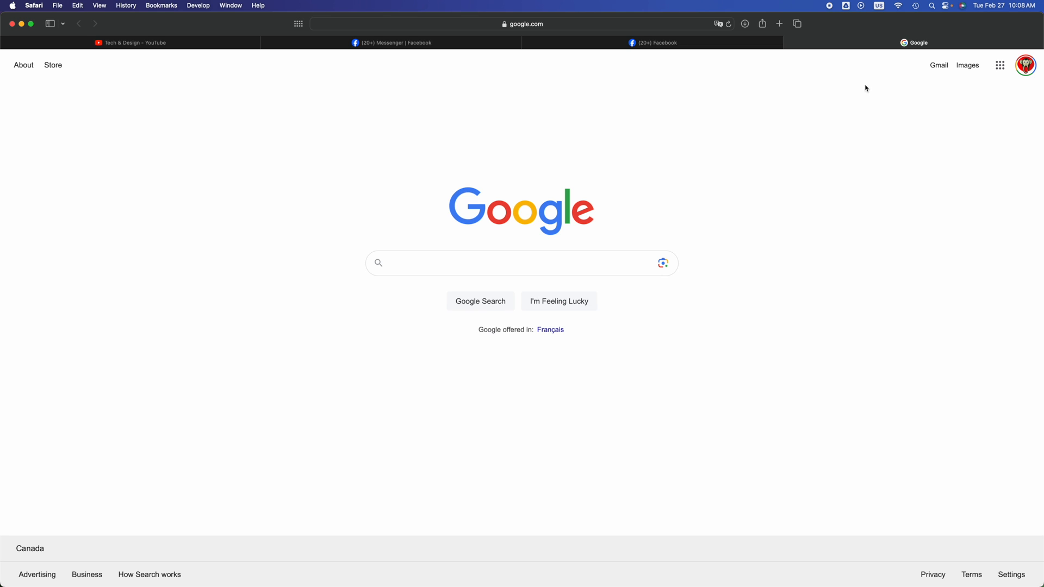
pyautogui.moveTo(926, 4)
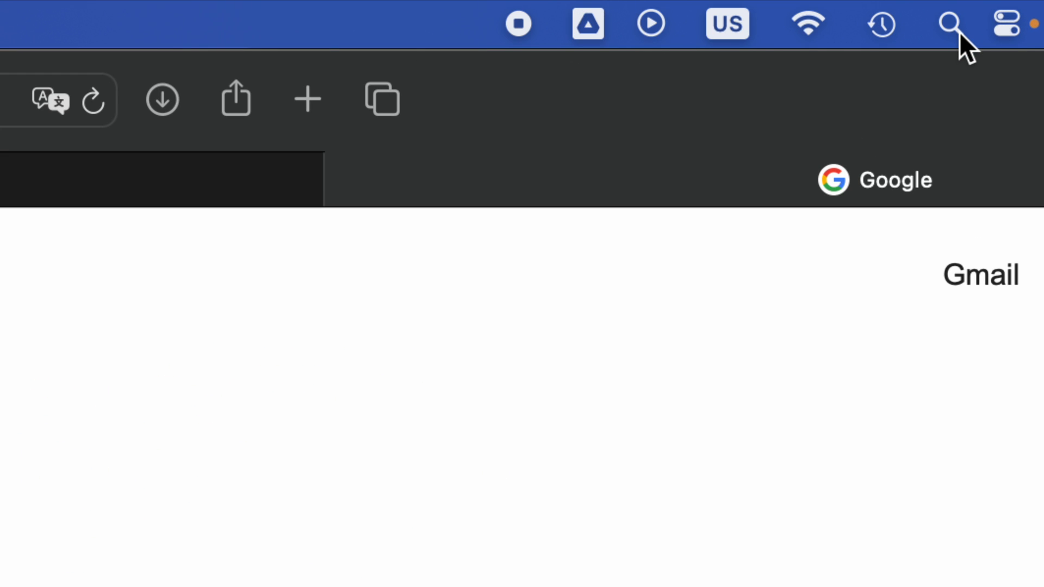
pyautogui.click(949, 24)
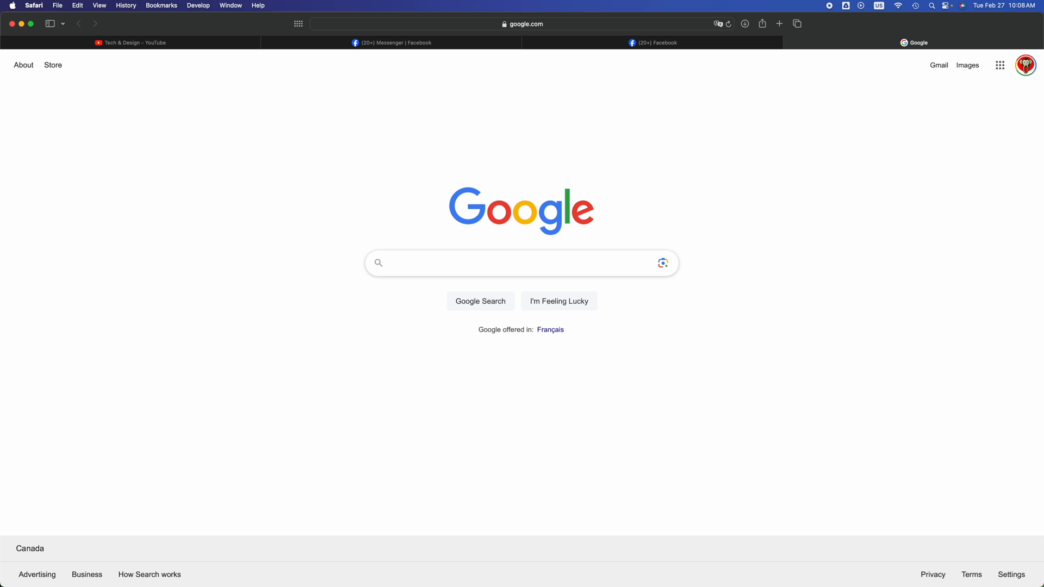
pyautogui.write('youtube')
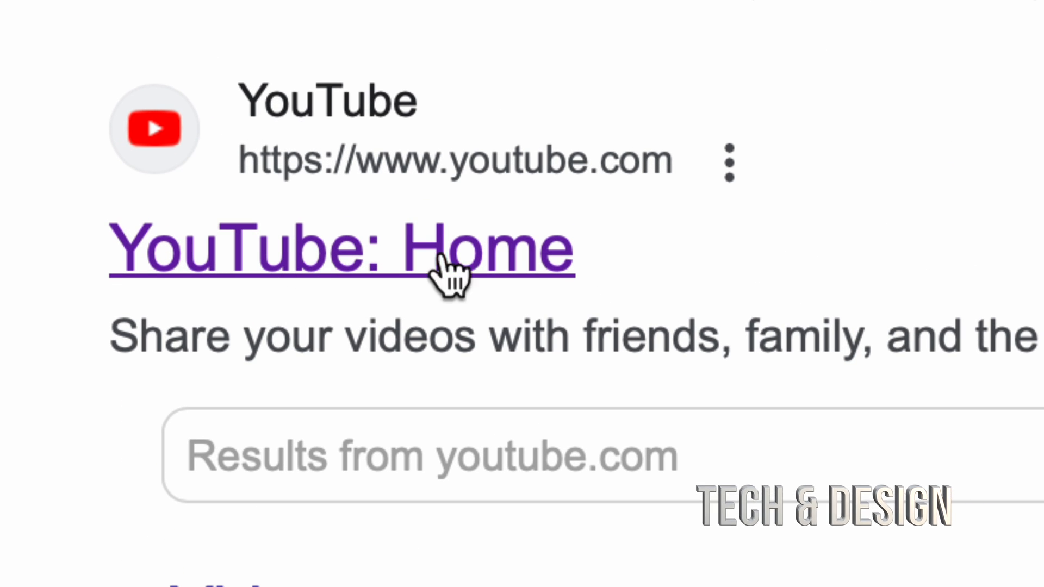
# Open the YouTube: Home result and play the Nintendo Switch to TV tutorial from Popular videos.
pyautogui.click(341, 252)
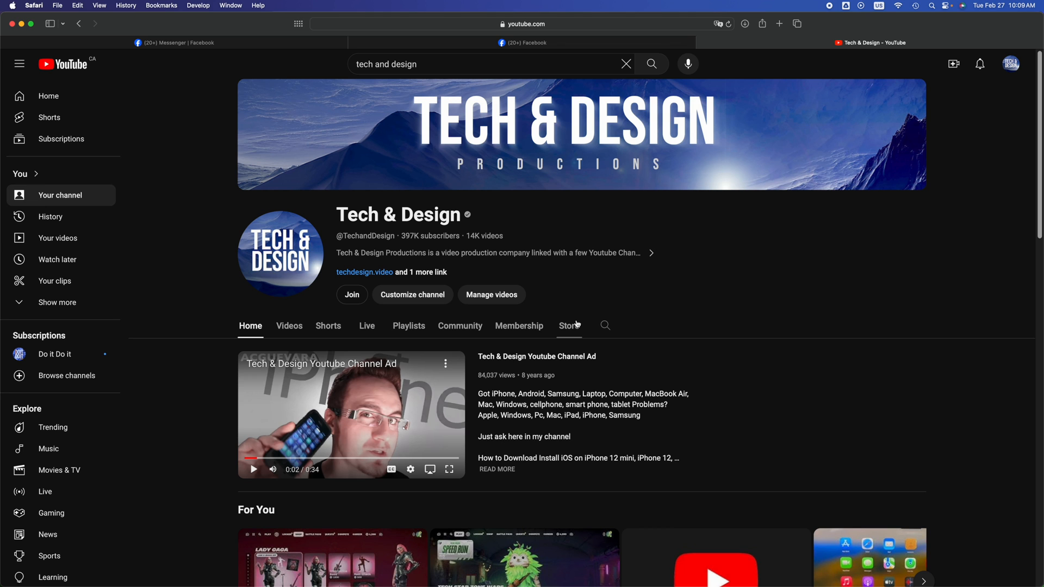
pyautogui.scroll(-3)
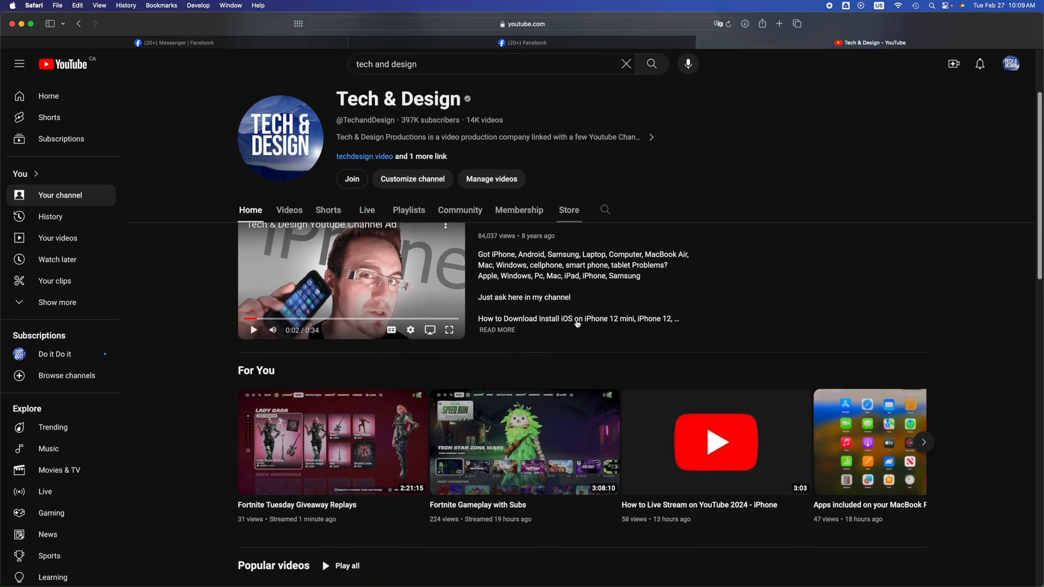
pyautogui.scroll(-3)
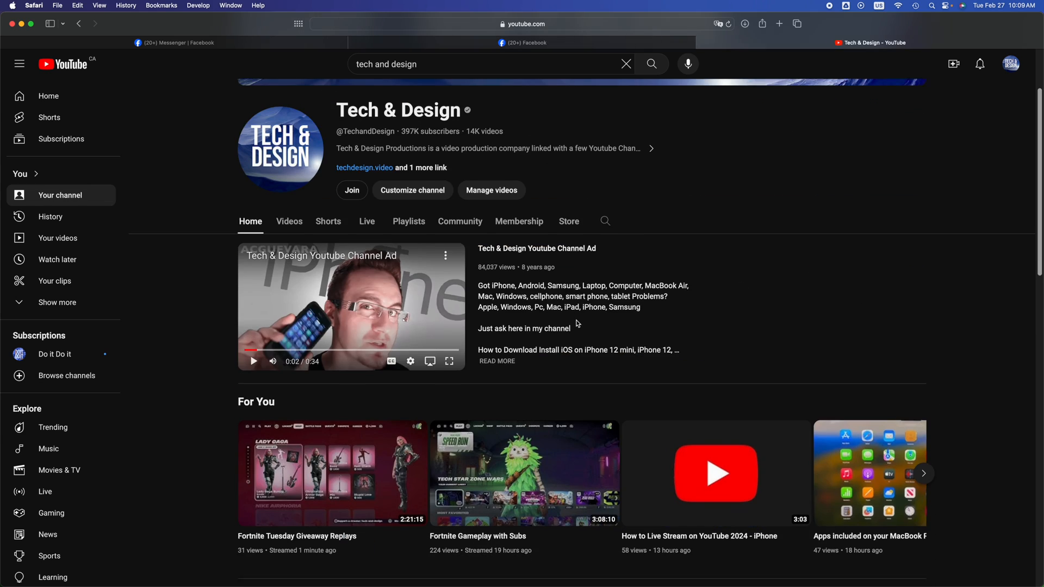
pyautogui.scroll(-3)
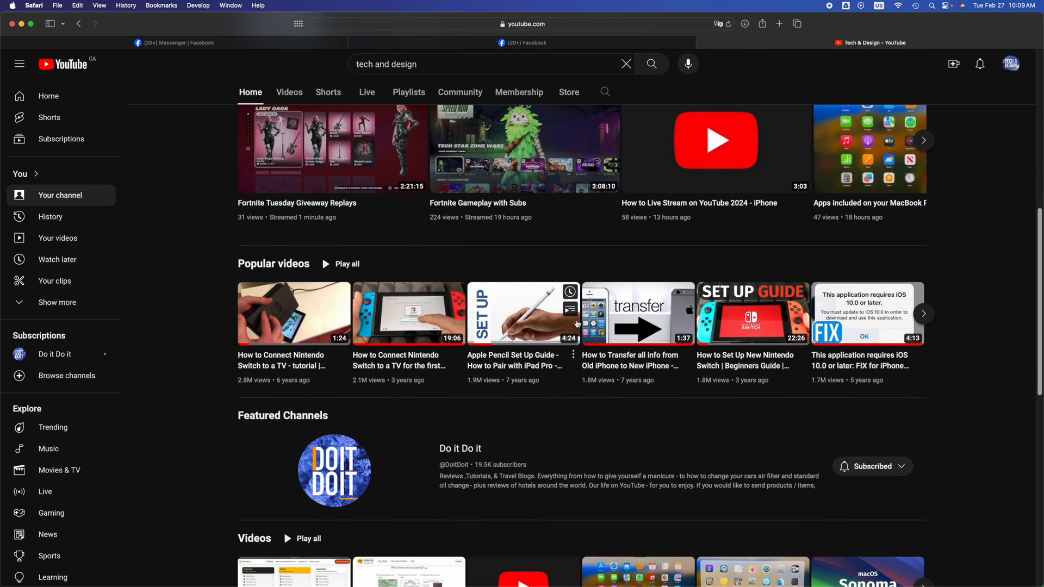
pyautogui.moveTo(302, 314)
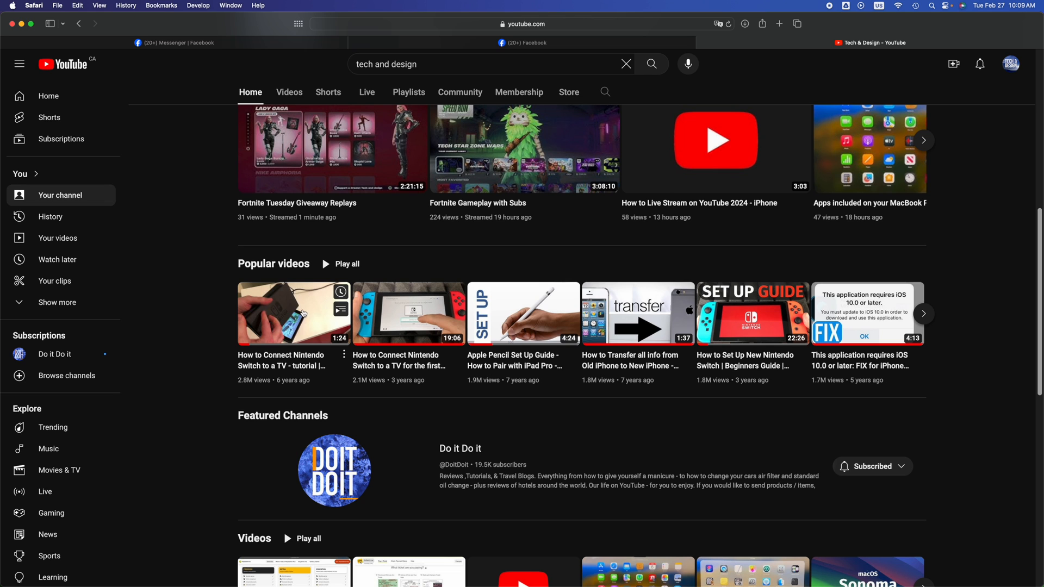
pyautogui.click(293, 314)
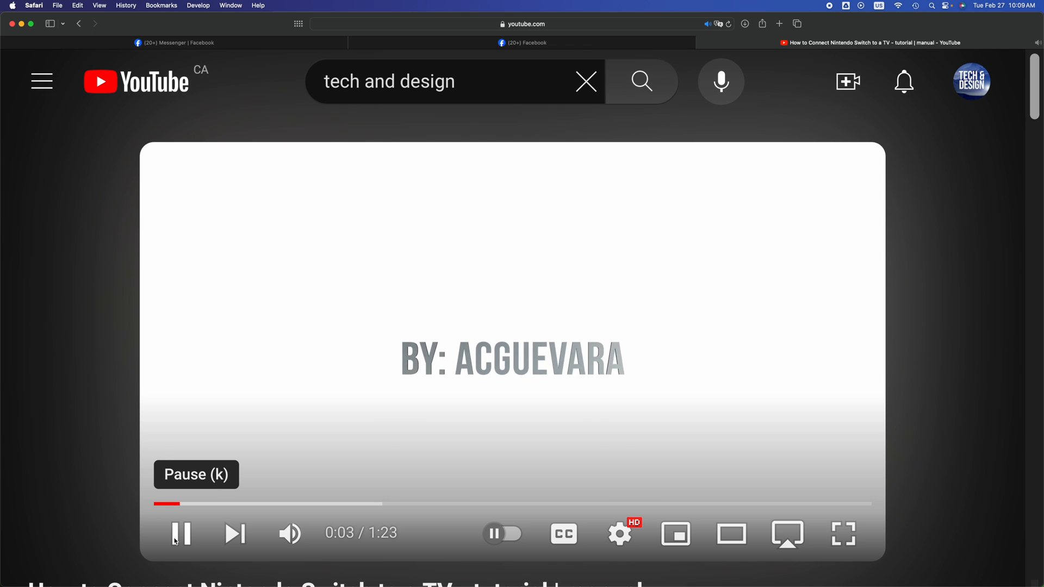